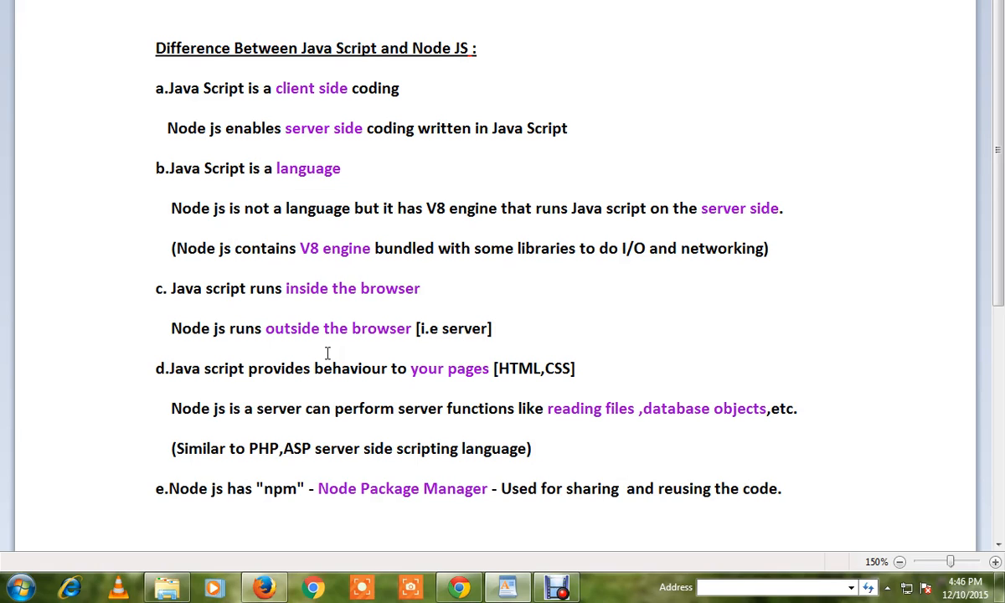
click(238, 248)
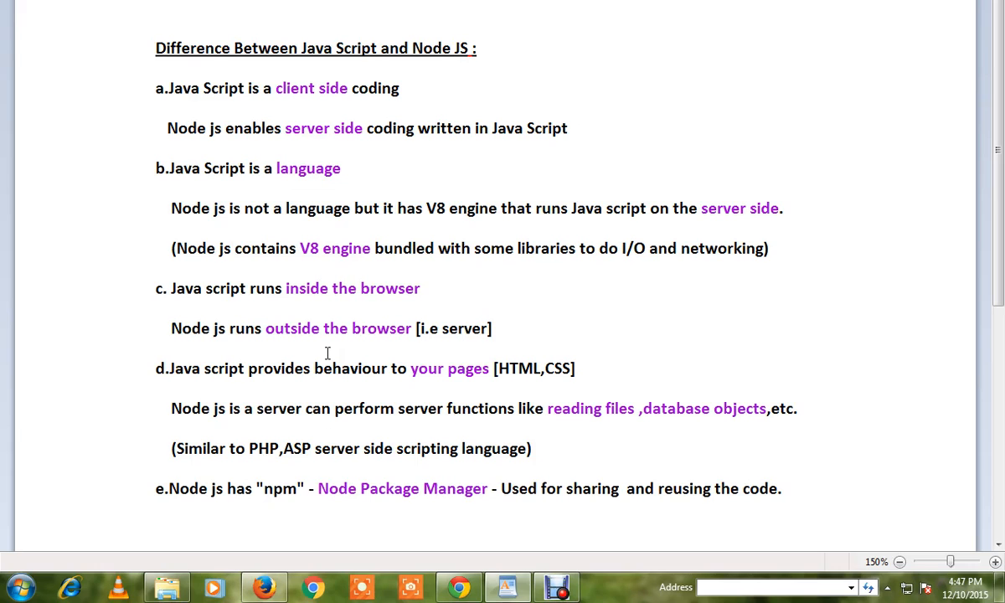
click(236, 248)
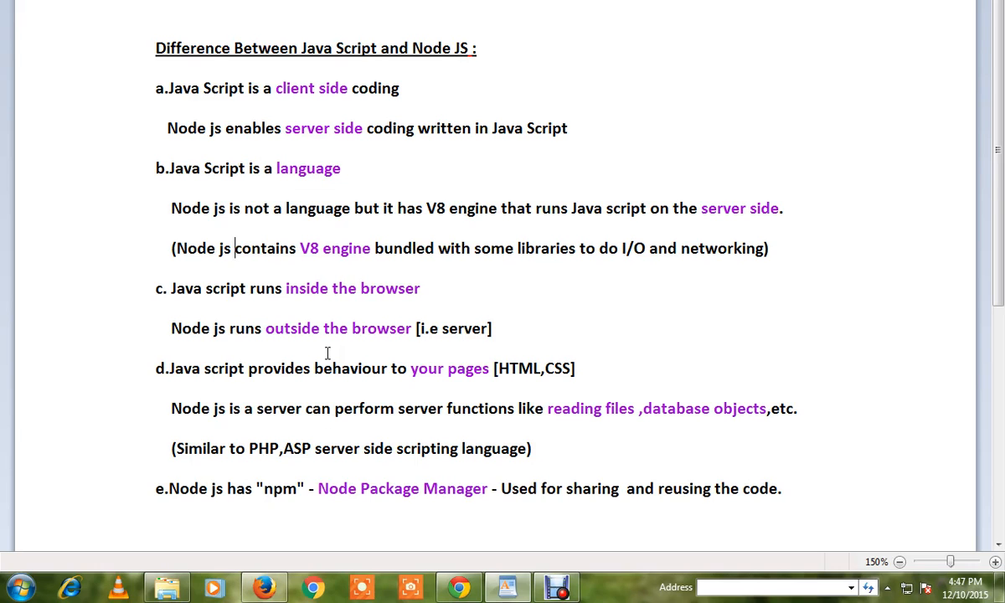